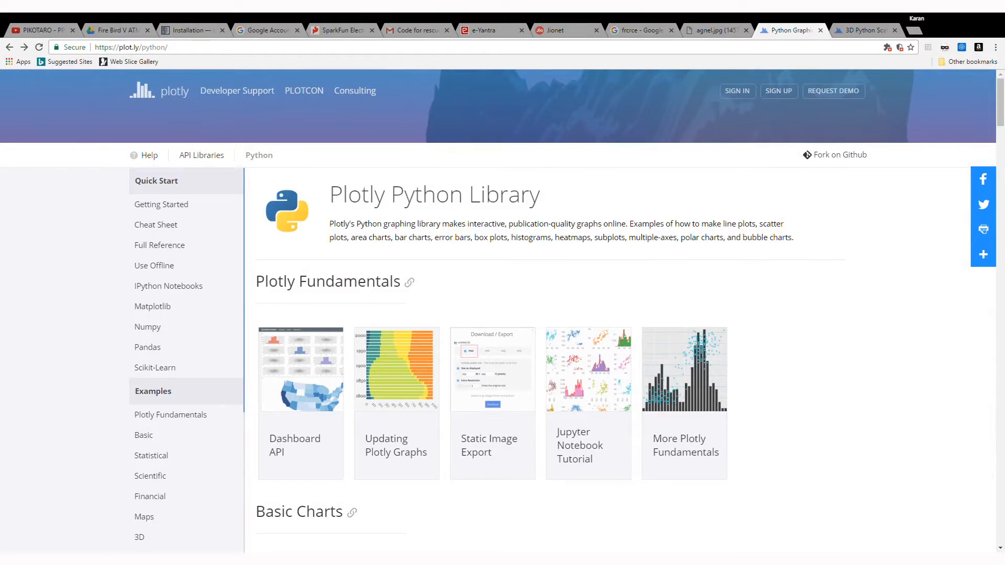
Reach the 3D Charts section and view the 3D Scatter Plots example code with its rendered plot.
{"action": "scroll", "scroll_direction": "down", "scroll_amount": 3}
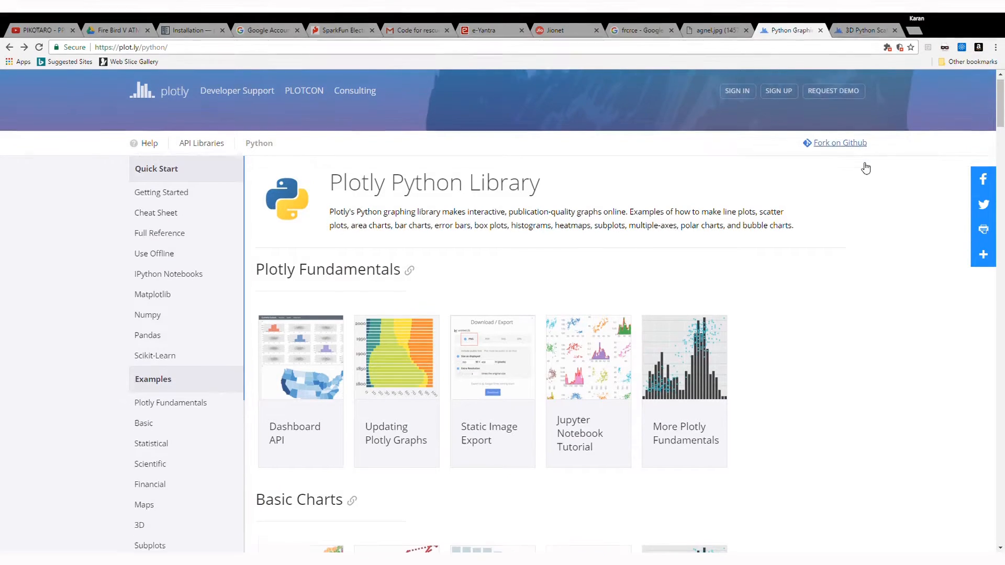
{"action": "scroll", "scroll_direction": "down", "scroll_amount": 3}
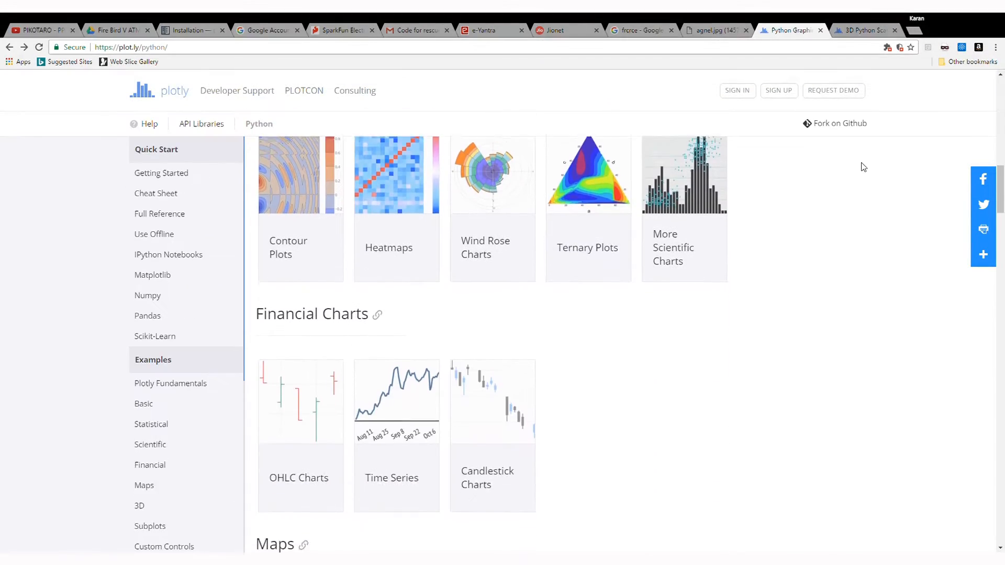
{"action": "scroll", "scroll_direction": "down", "scroll_amount": 3}
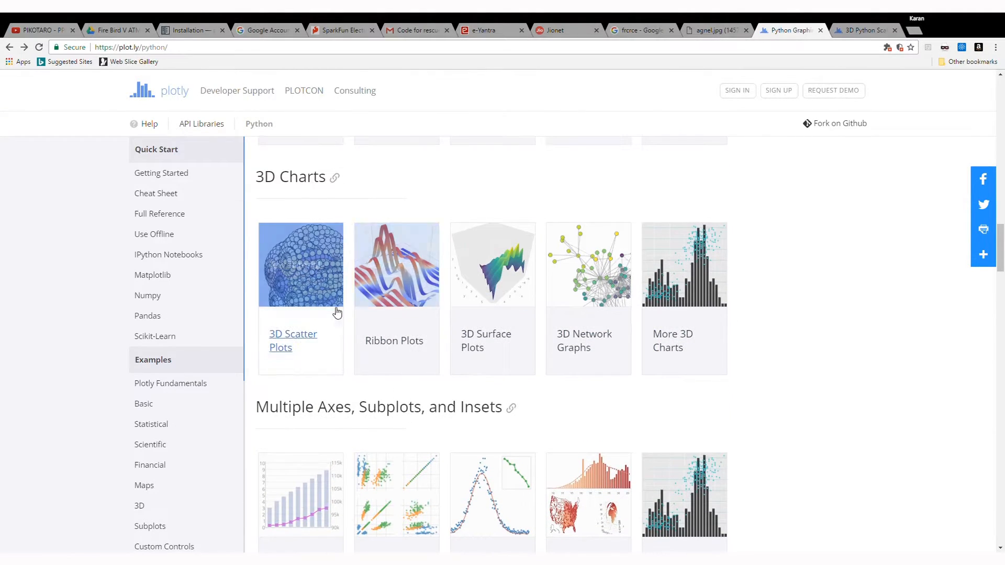
{"action": "left_click", "coordinate": [292, 341]}
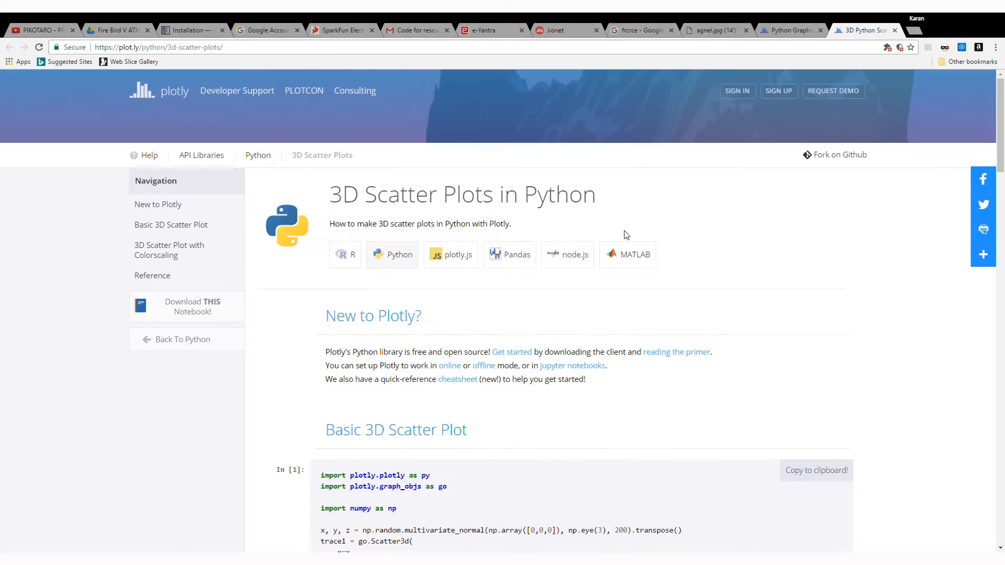
{"action": "scroll", "scroll_direction": "down", "scroll_amount": 3}
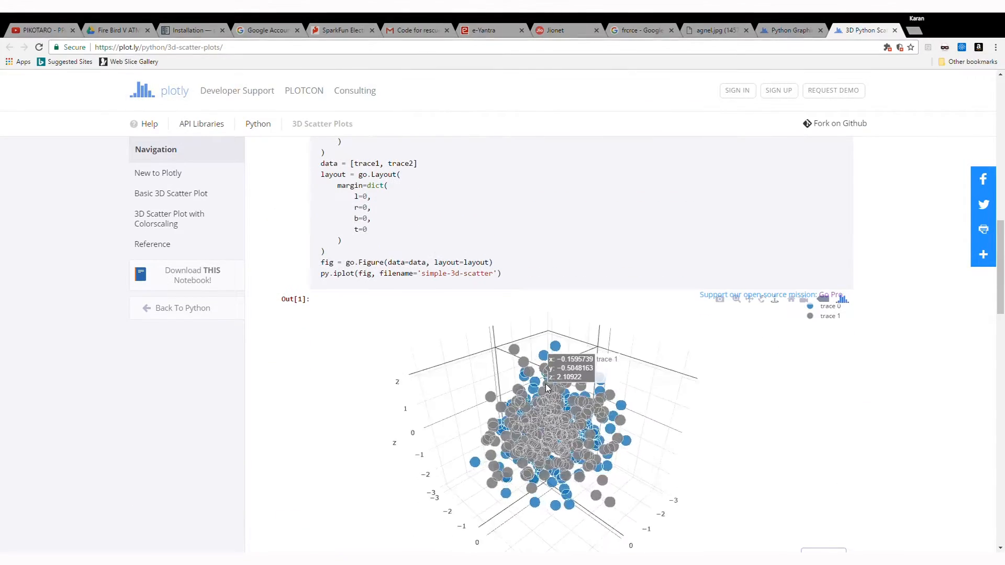